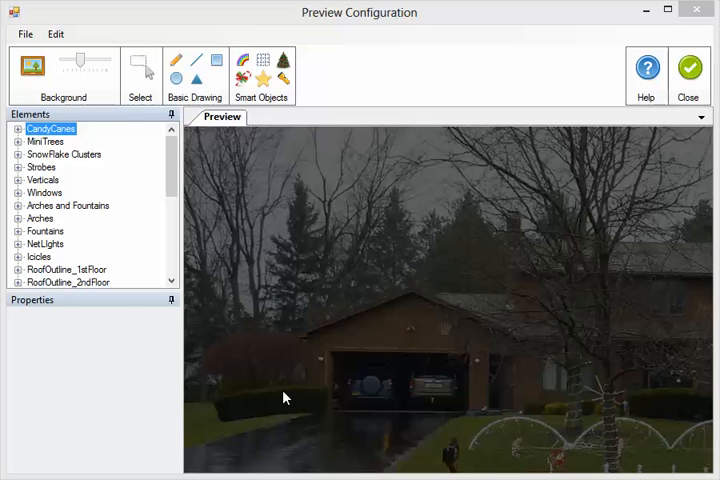
mouse_move(112, 304)
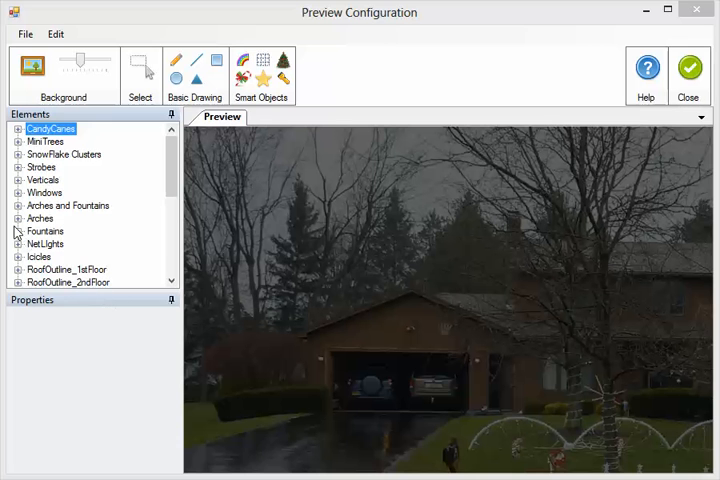
Step: Draw a 50-light arch over the yard and confirm its link to the Pixel Arch lights
left_click(14, 218)
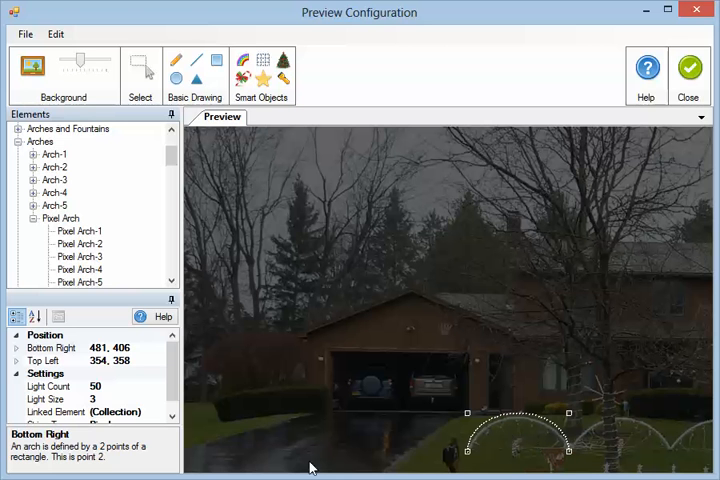
mouse_move(148, 408)
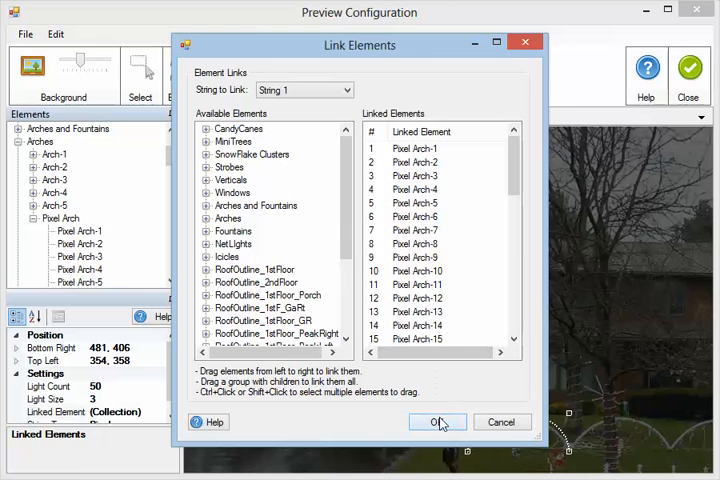
left_click(436, 420)
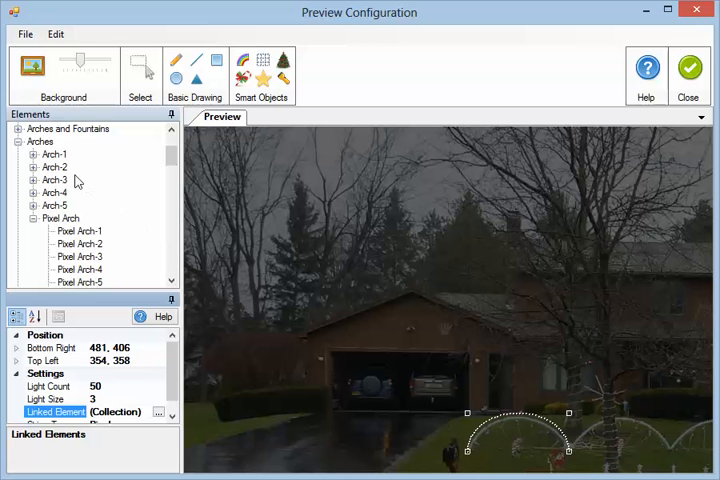
Step: Expand Arch-1 in the Elements tree to list segments Arch-1-C1 through Arch-1-C8
left_click(26, 152)
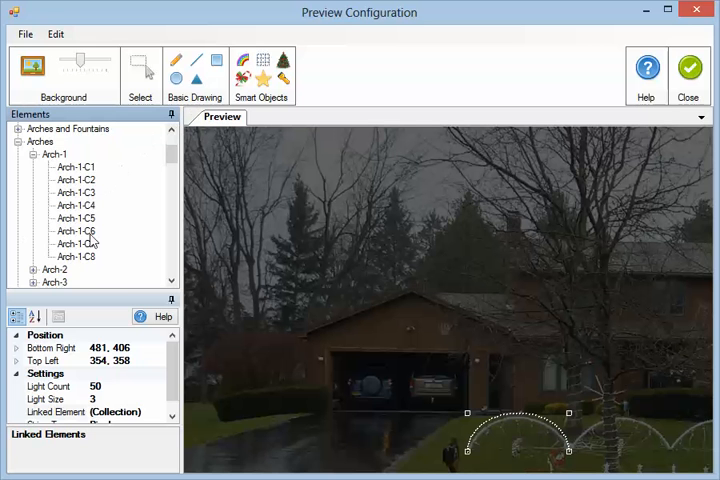
left_click(56, 154)
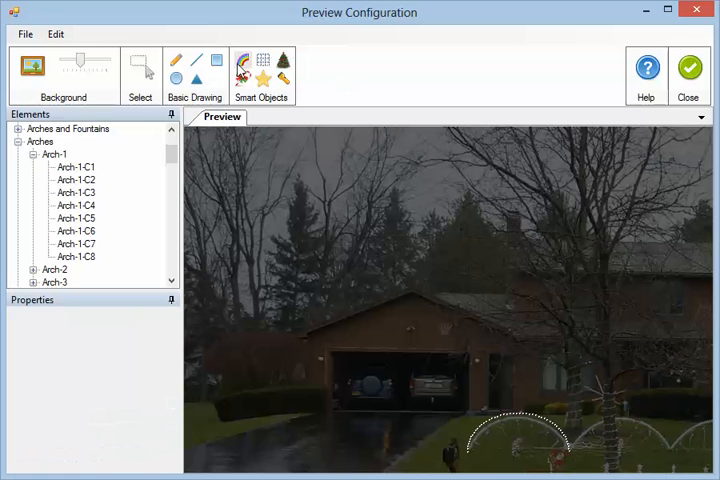
mouse_move(576, 422)
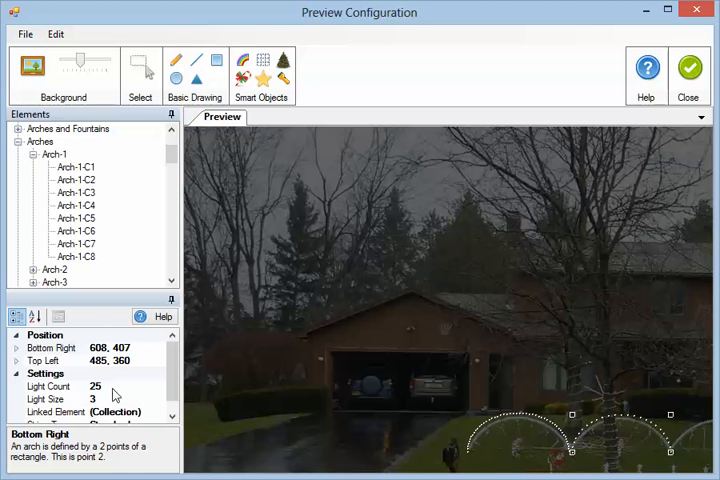
Step: Change the second arch's Light Count from 25 to 32 in the property grid
left_click(42, 396)
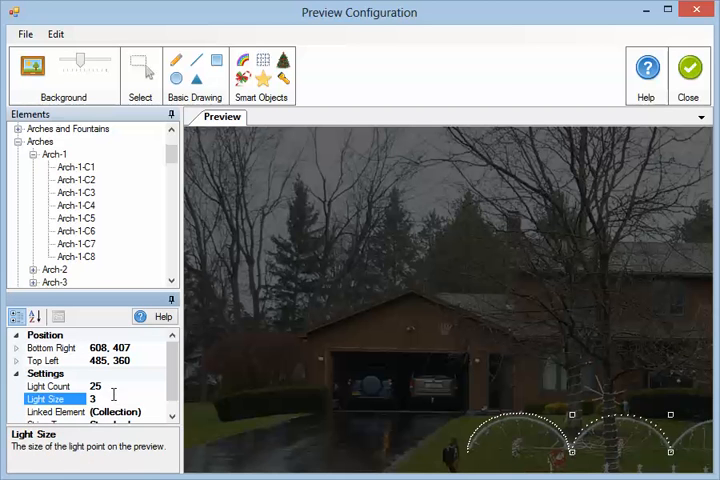
left_click(48, 386)
type("32")
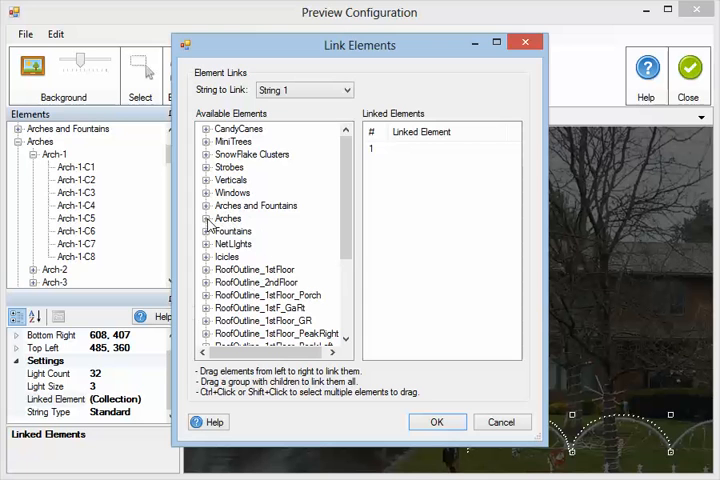
Step: Review the Arches group in the link editor and cancel without linking anything
left_click(206, 218)
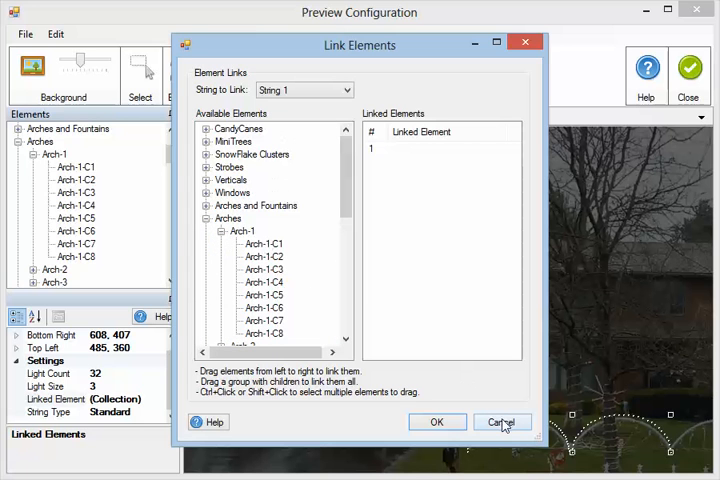
left_click(504, 420)
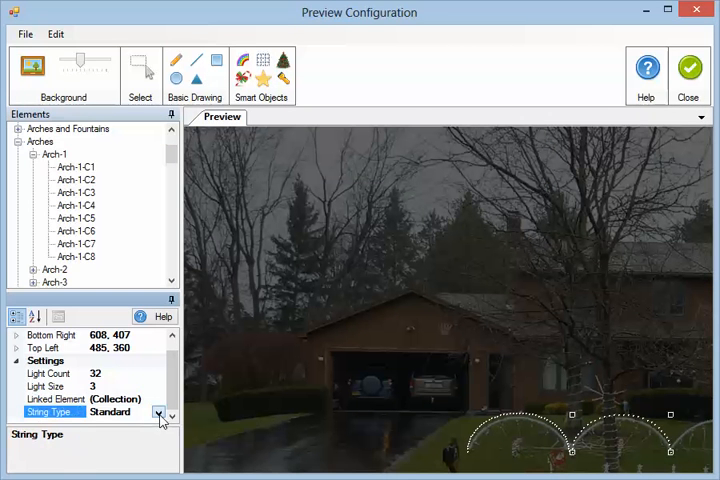
Step: Set the second arch's String Type to Pixel
left_click(160, 412)
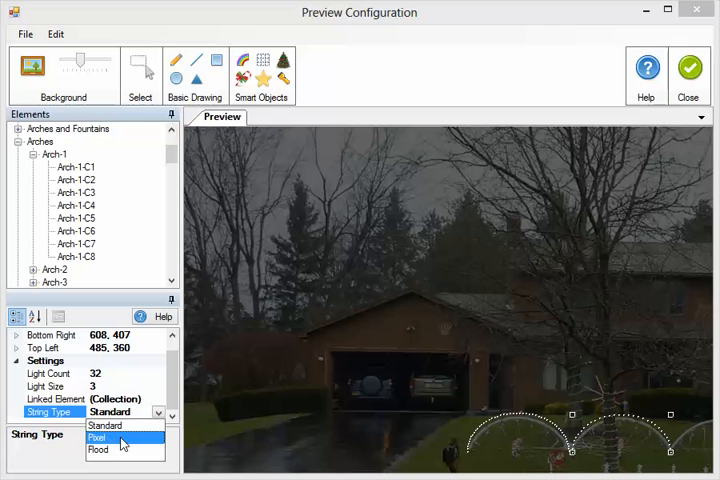
left_click(100, 430)
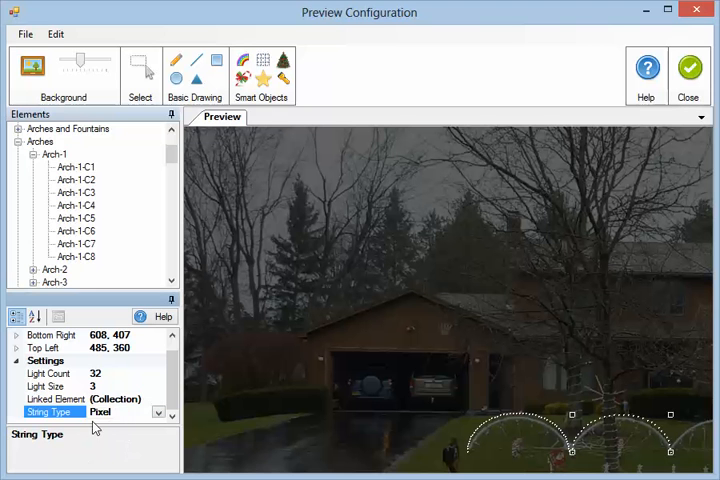
left_click(60, 400)
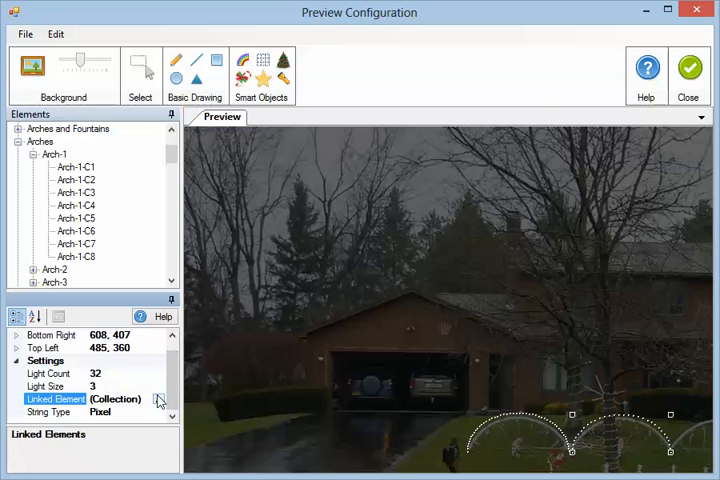
Step: Reopen the link editor and expand Arches > Arch-1 to reach segment Arch-1-C1
left_click(160, 400)
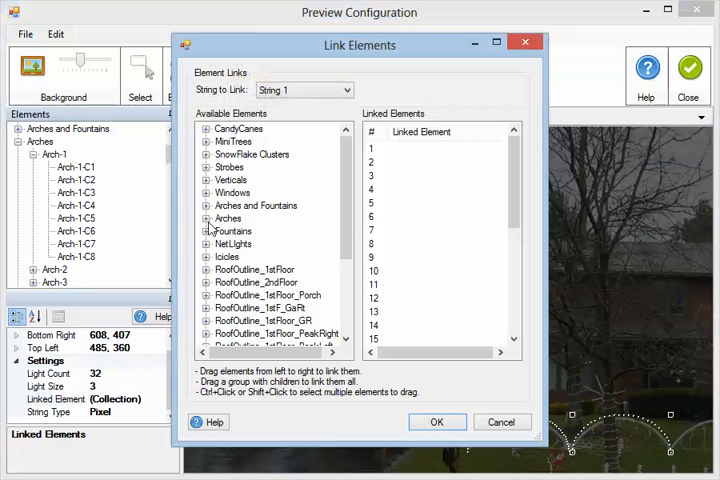
left_click(208, 218)
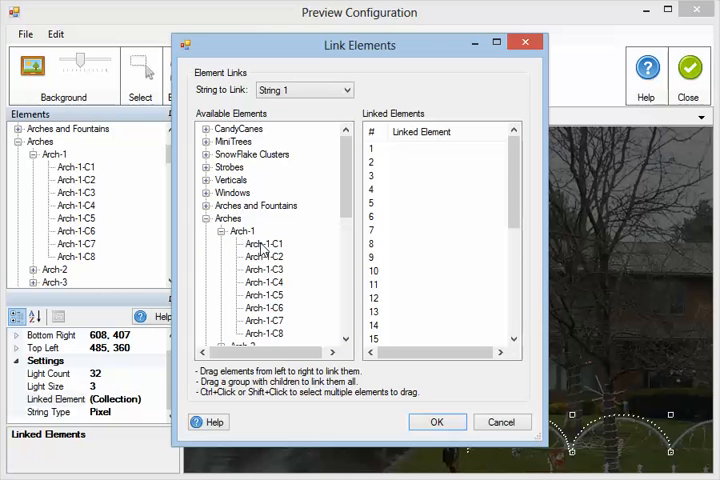
left_click(430, 148)
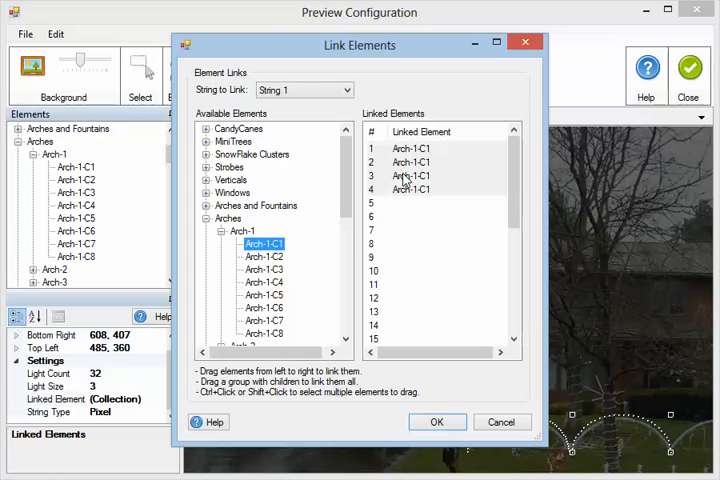
mouse_move(376, 210)
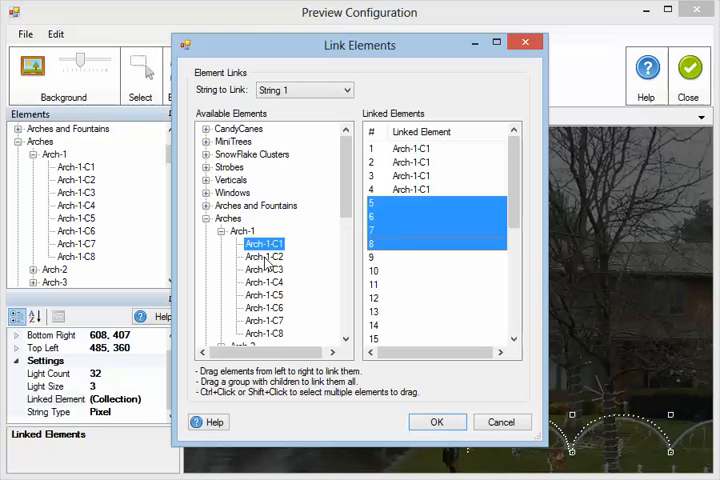
Step: Add Arch-1 segments C2 through C8 to the Linked Elements list and confirm with OK
left_click(264, 256)
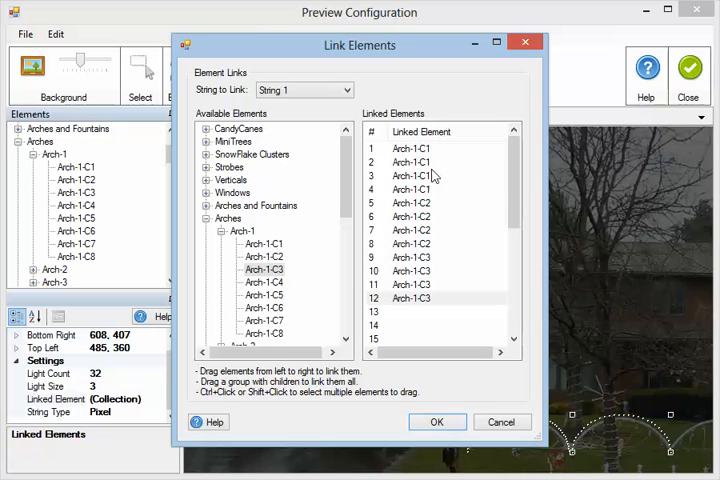
left_click(410, 312)
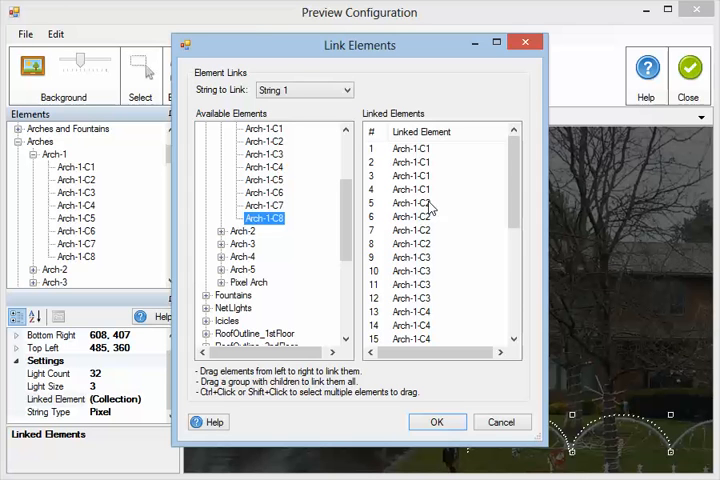
mouse_move(436, 230)
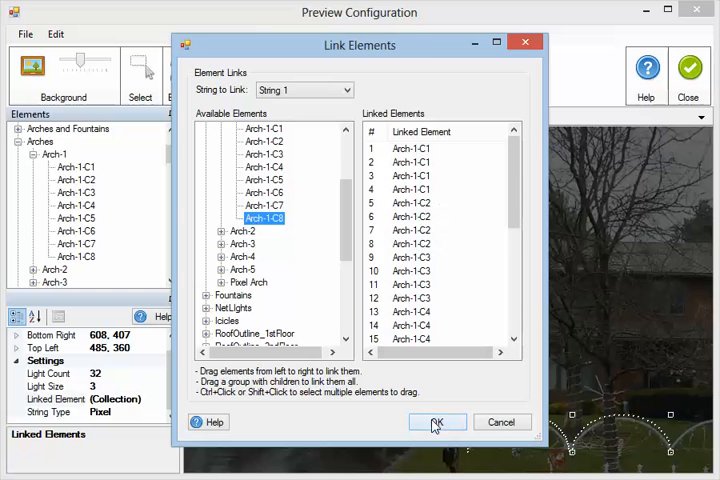
left_click(436, 422)
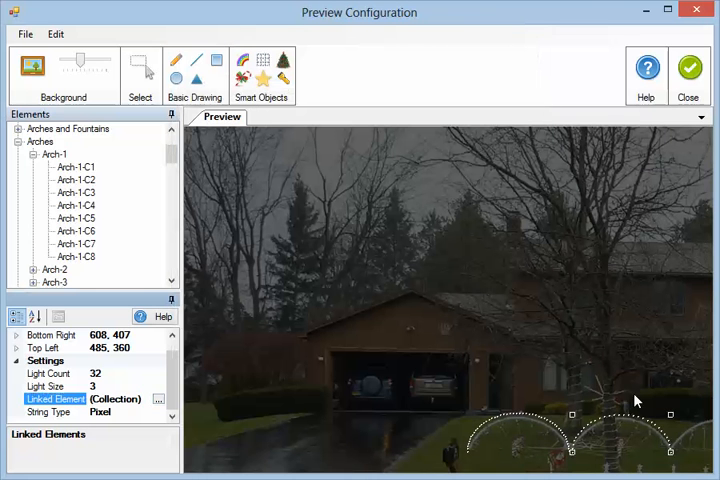